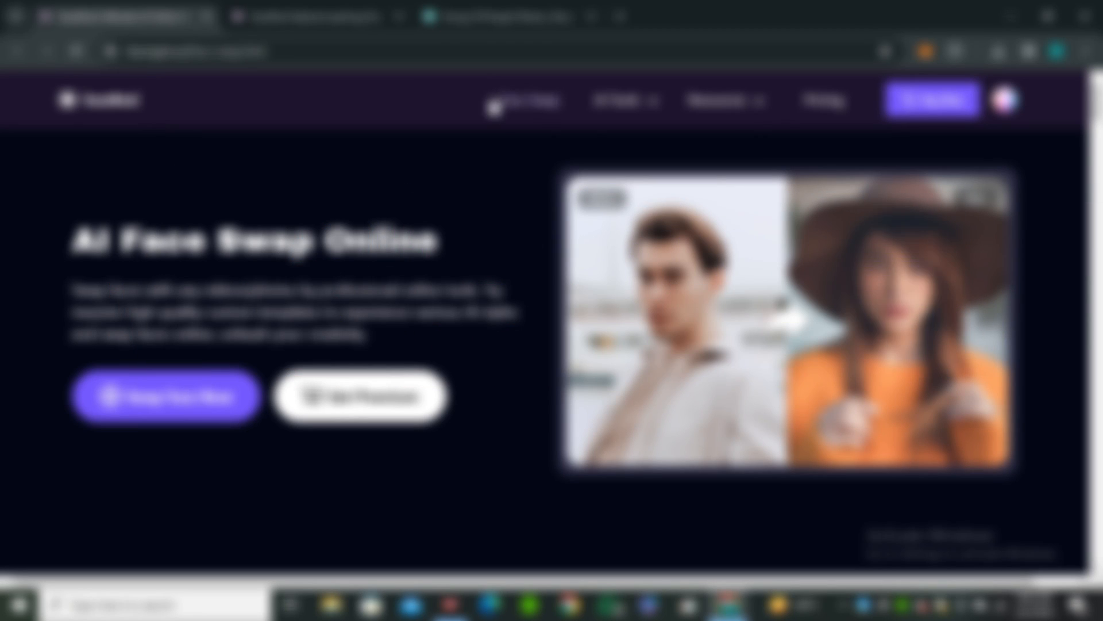
Reach the face-swap upload page via Swap Face Now on the landing page
left_click(618, 100)
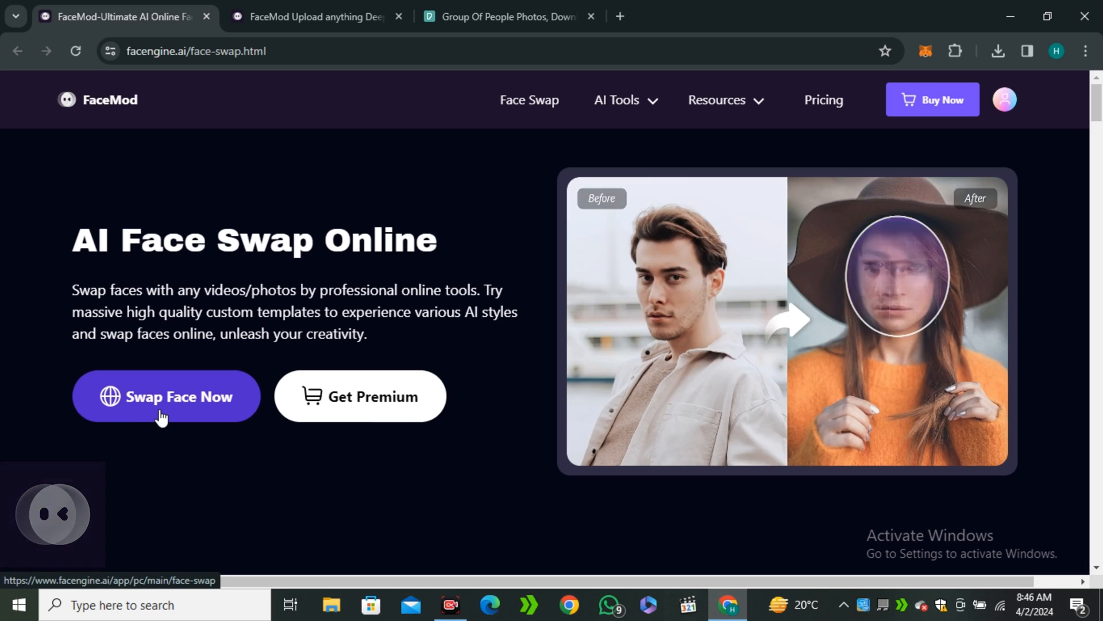
left_click(165, 395)
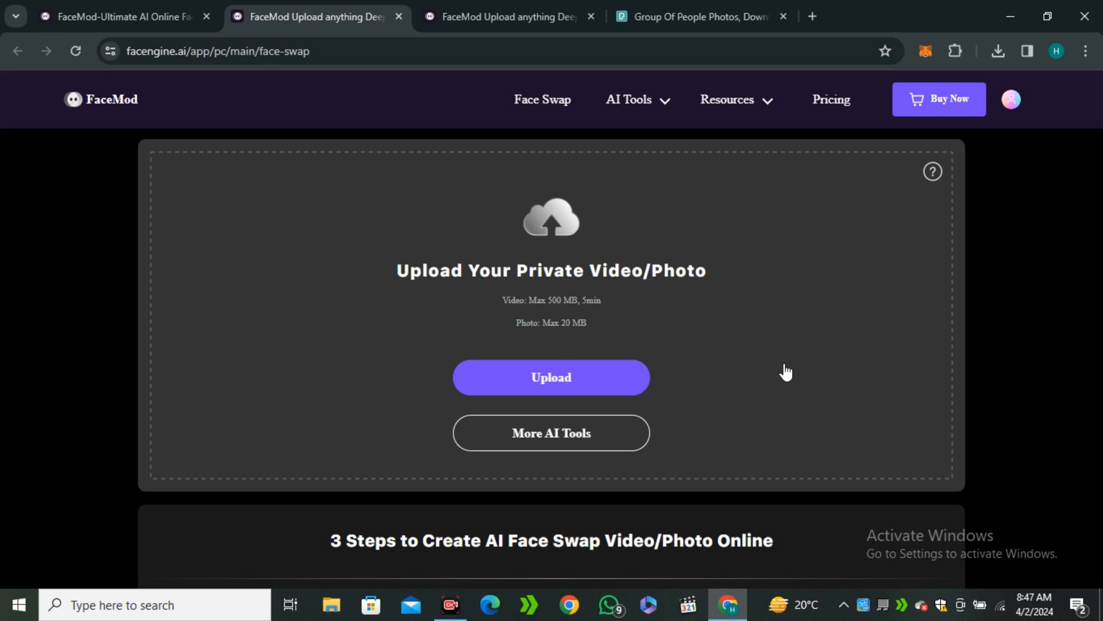
Upload the freckled woman's portrait pexels-andrea-piacquadio-762020 for swapping
left_click(550, 377)
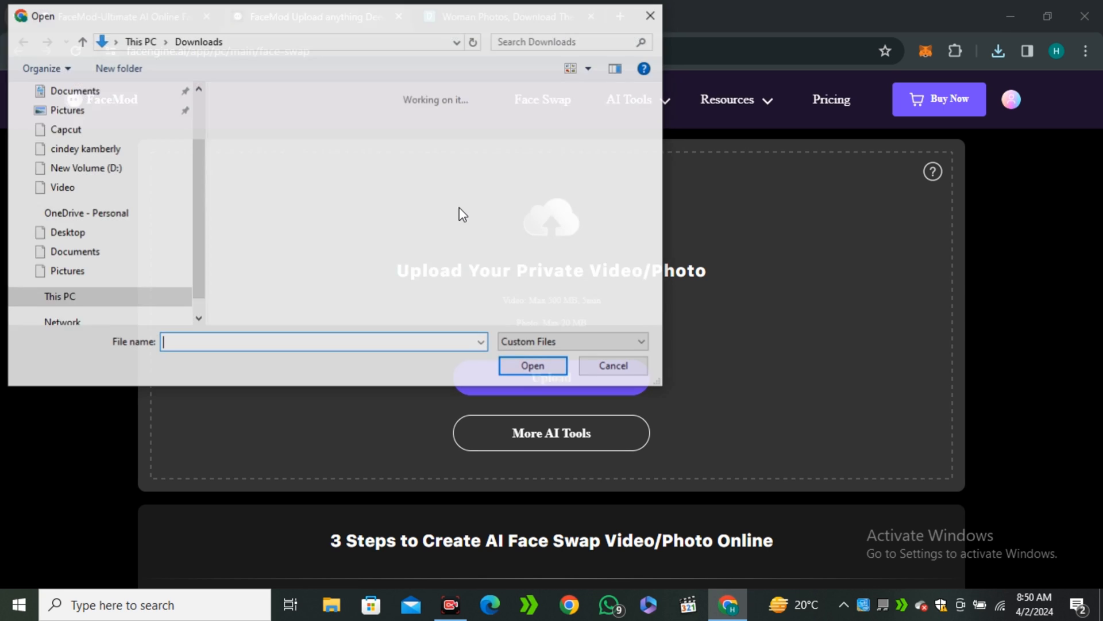
left_click(259, 146)
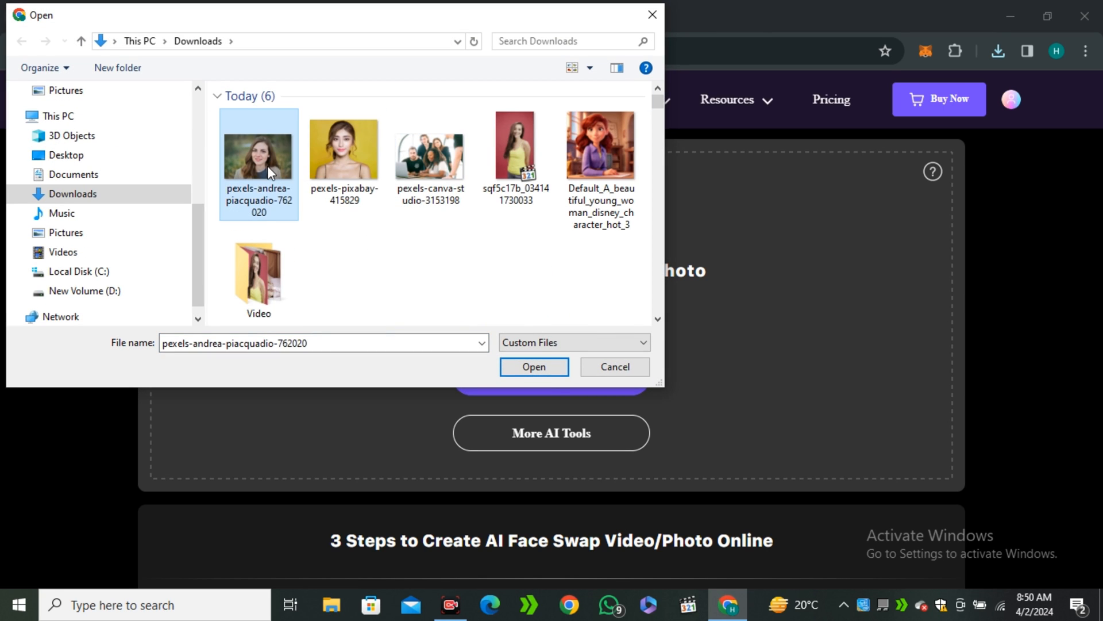
left_click(532, 366)
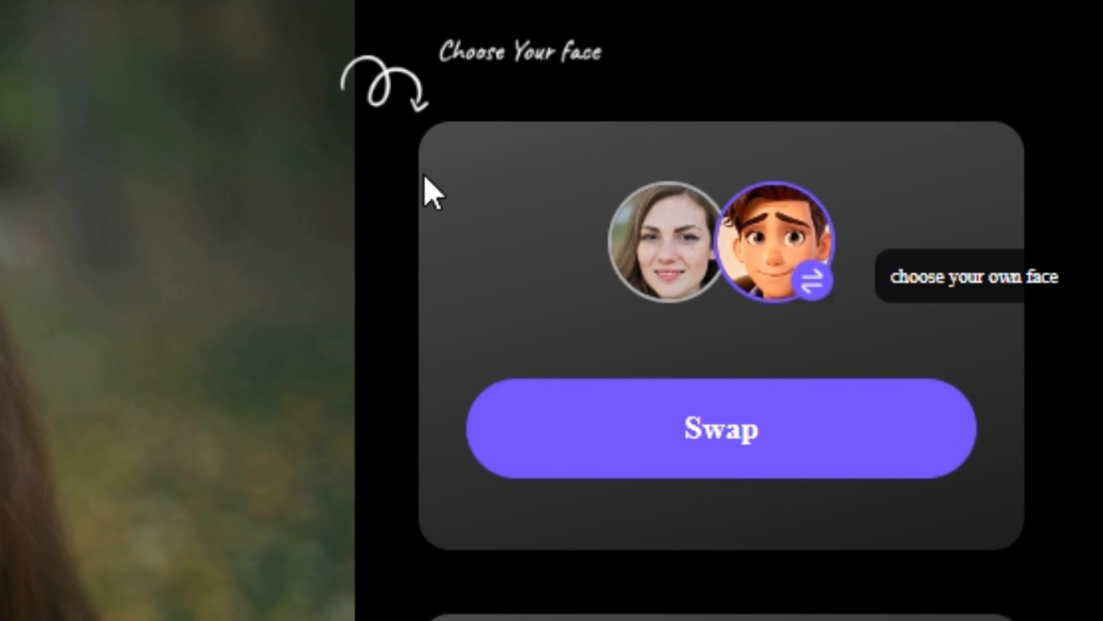
Set the yellow-background portrait pexels-pixabay-415829 as the new face and run the swap
left_click(788, 253)
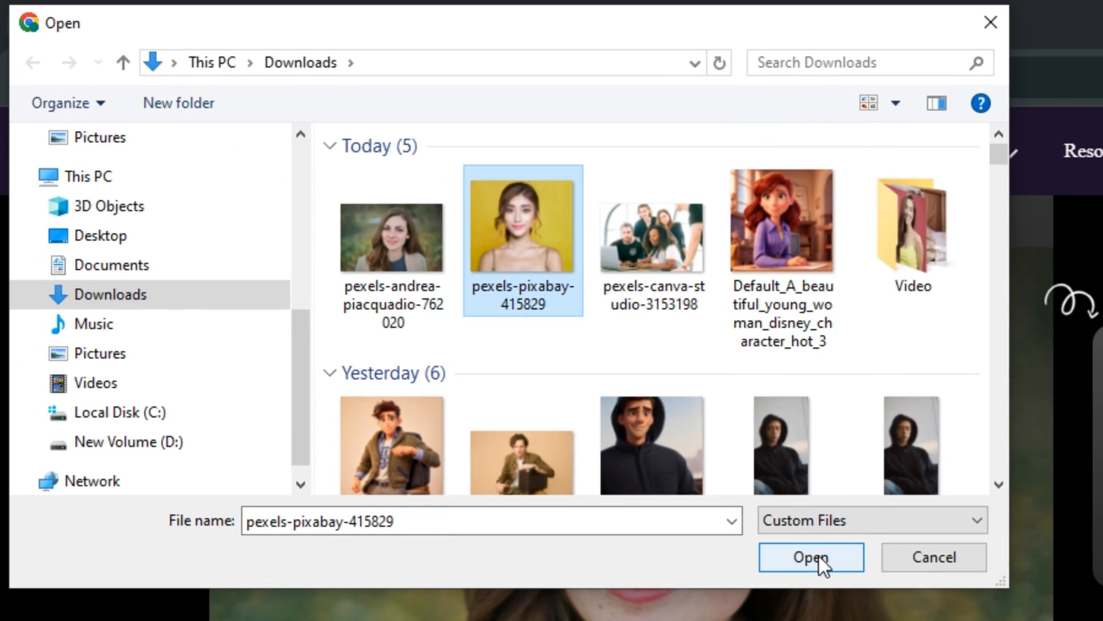
left_click(810, 556)
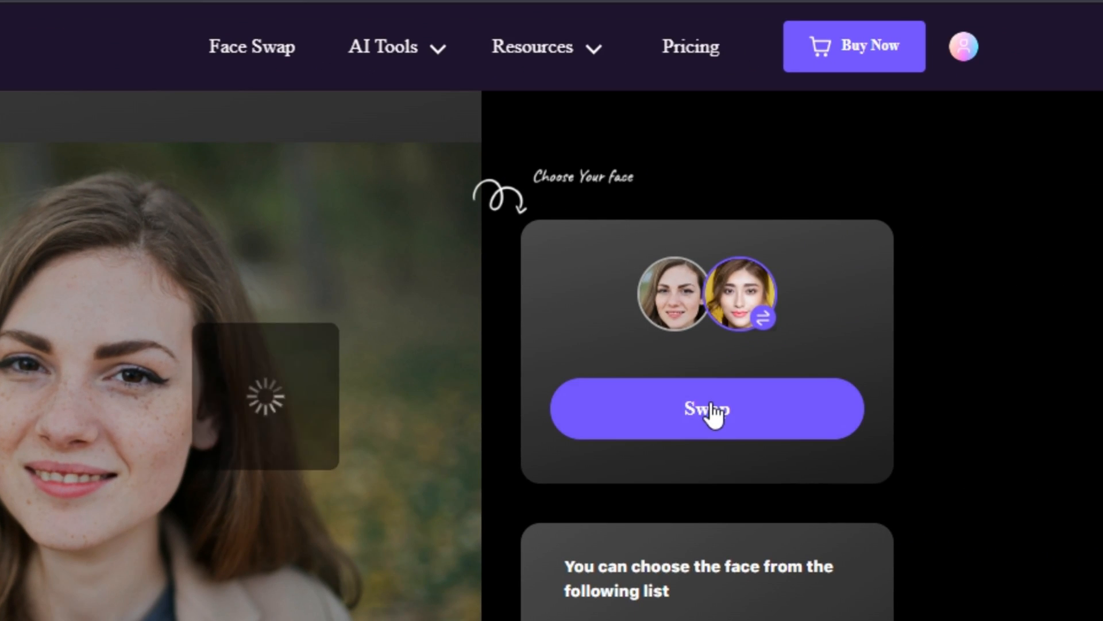
left_click(707, 410)
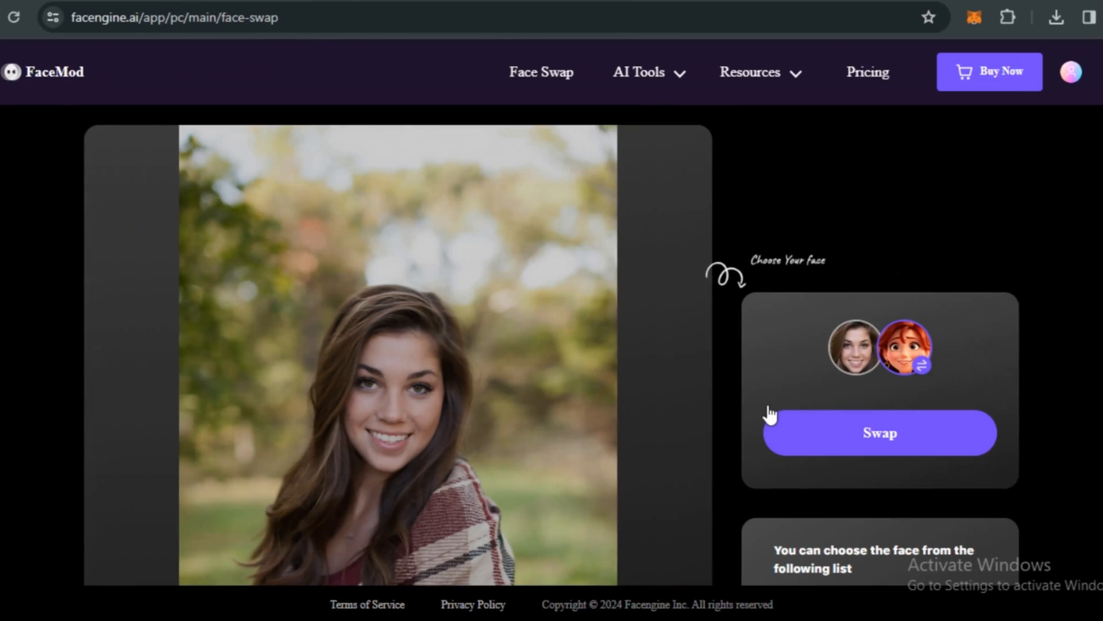
Choose the red-haired Disney cartoon woman image as the replacement face for the plaid-wrap woman
scroll("down", 3)
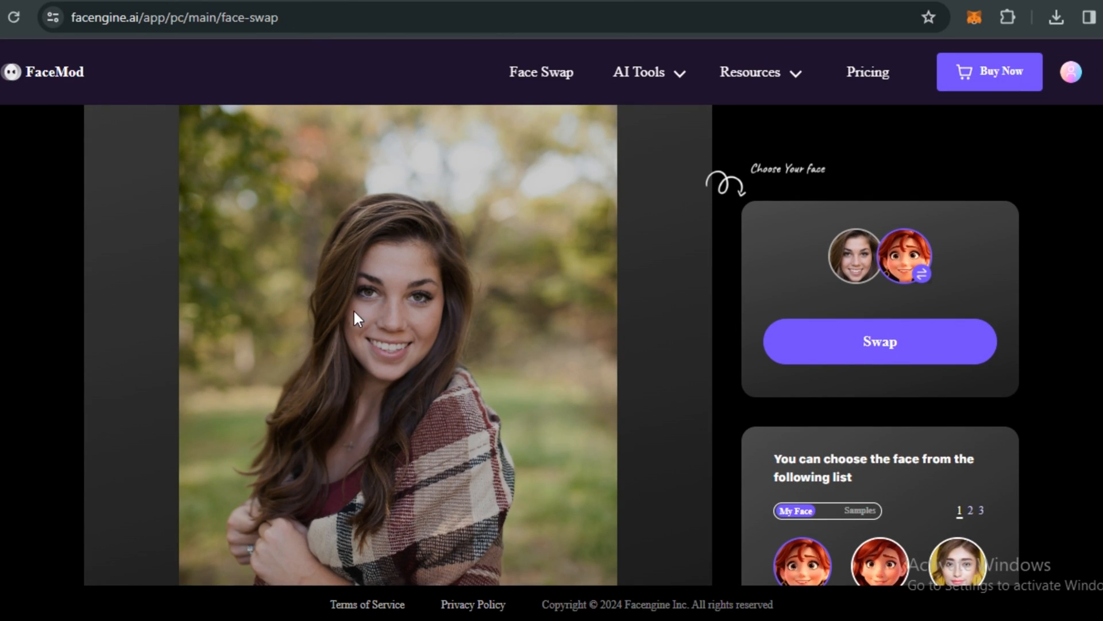
mouse_move(916, 356)
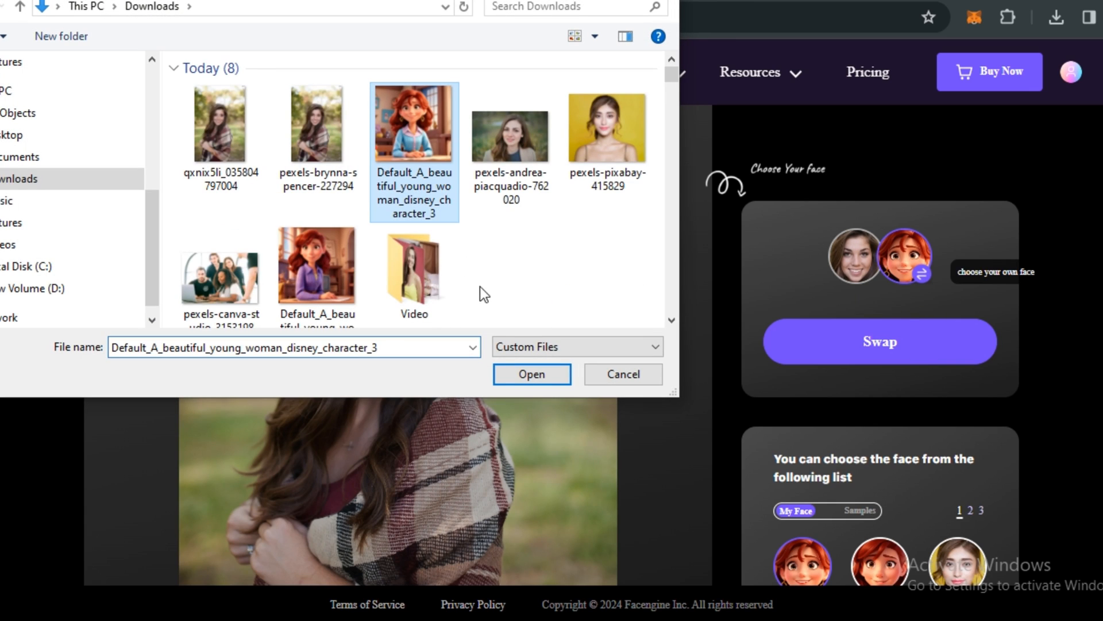
left_click(531, 374)
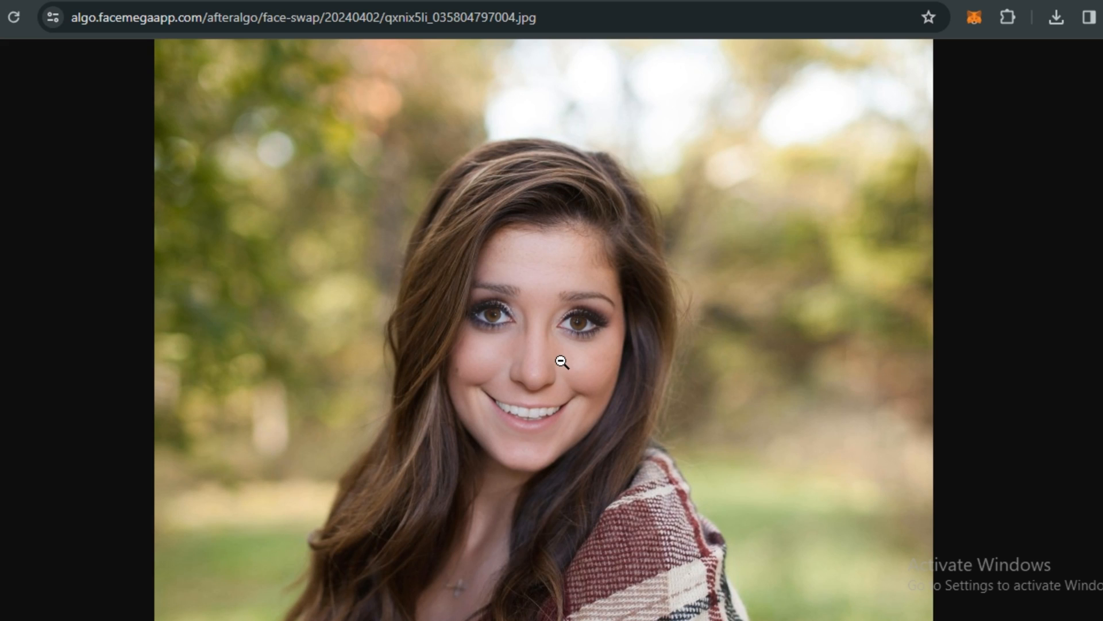
mouse_move(601, 335)
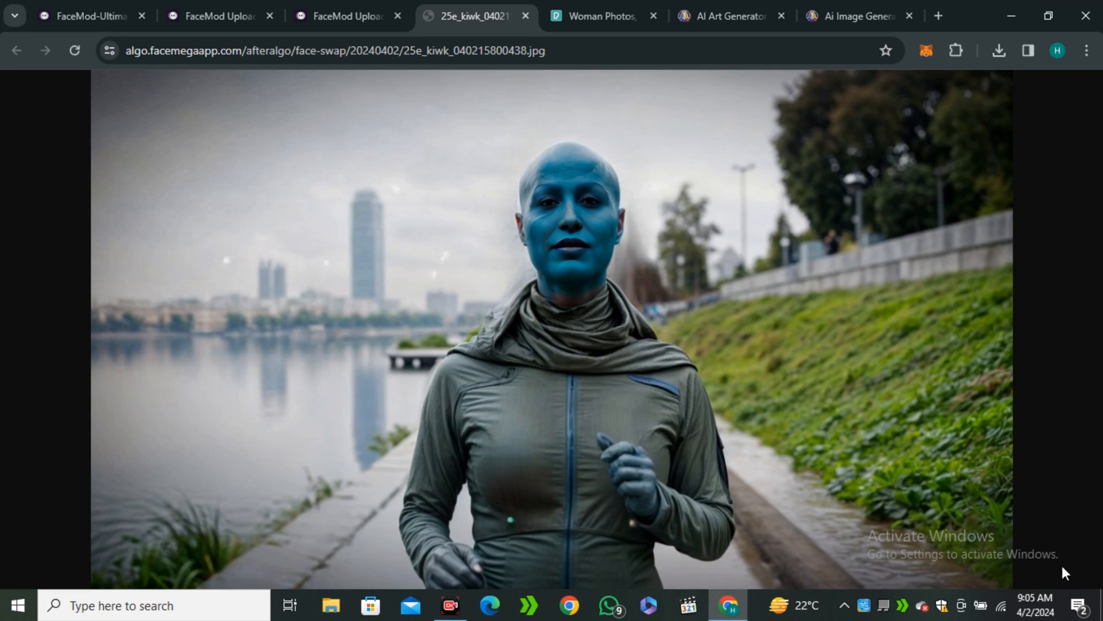
mouse_move(914, 420)
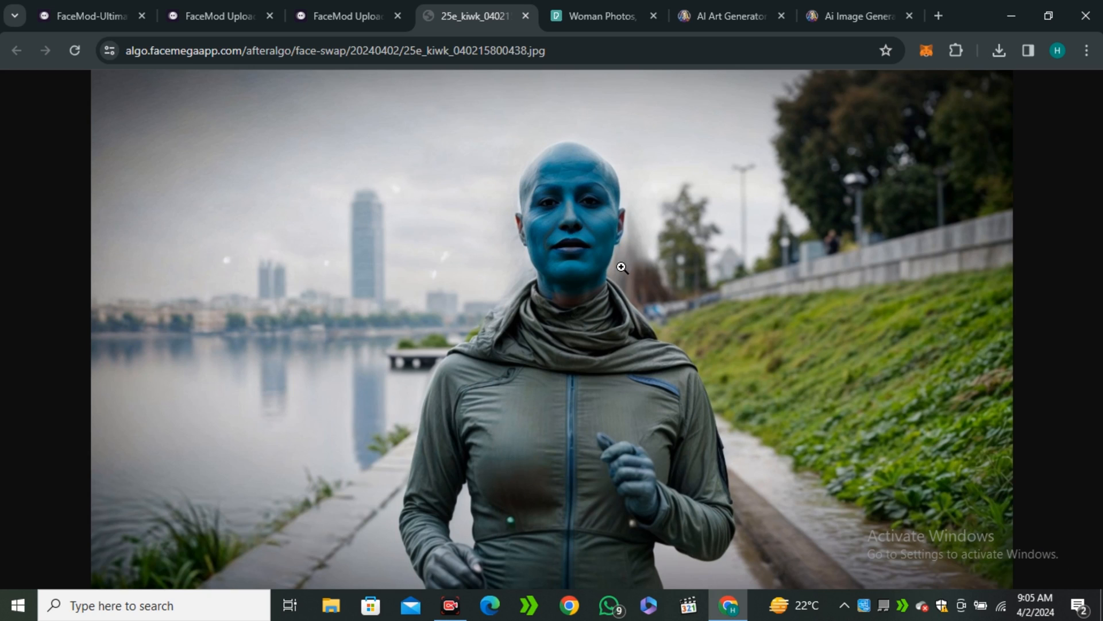
mouse_move(636, 328)
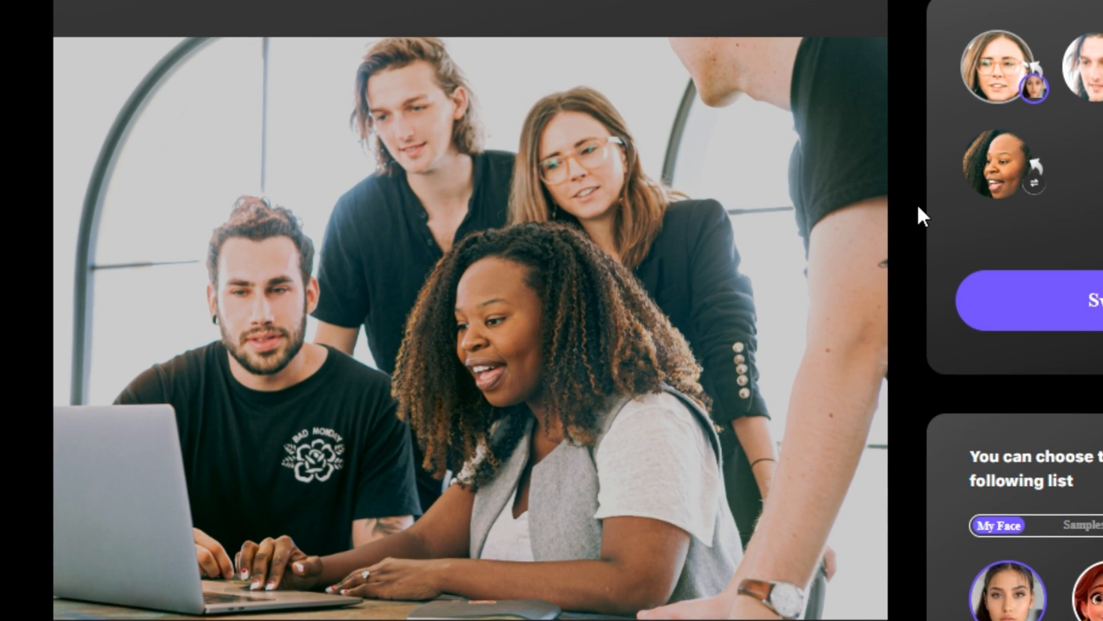
mouse_move(566, 253)
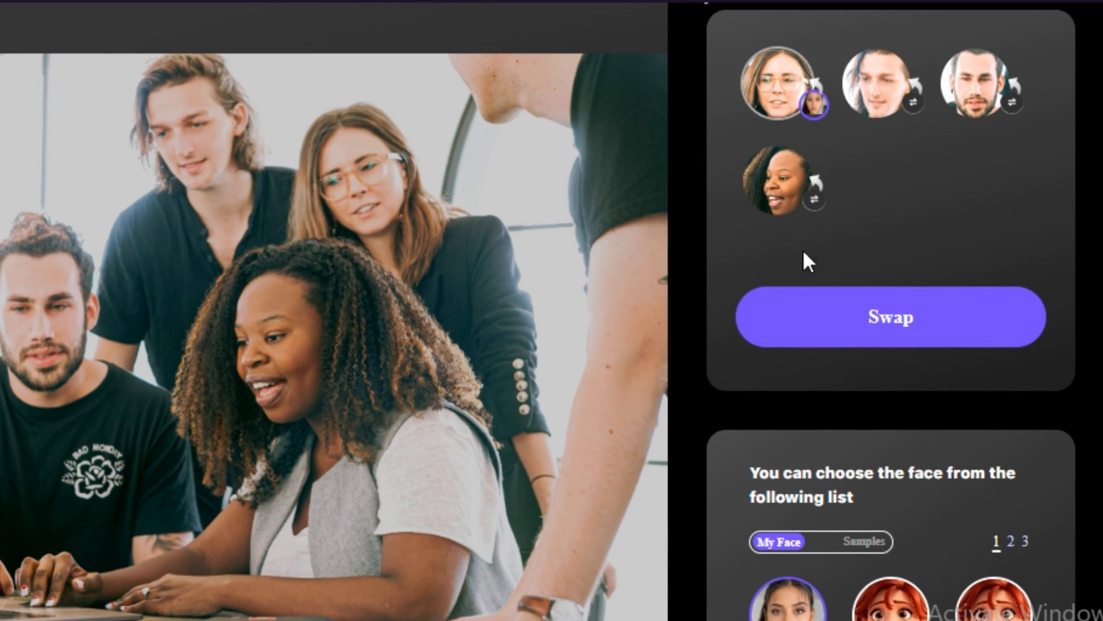
mouse_move(968, 77)
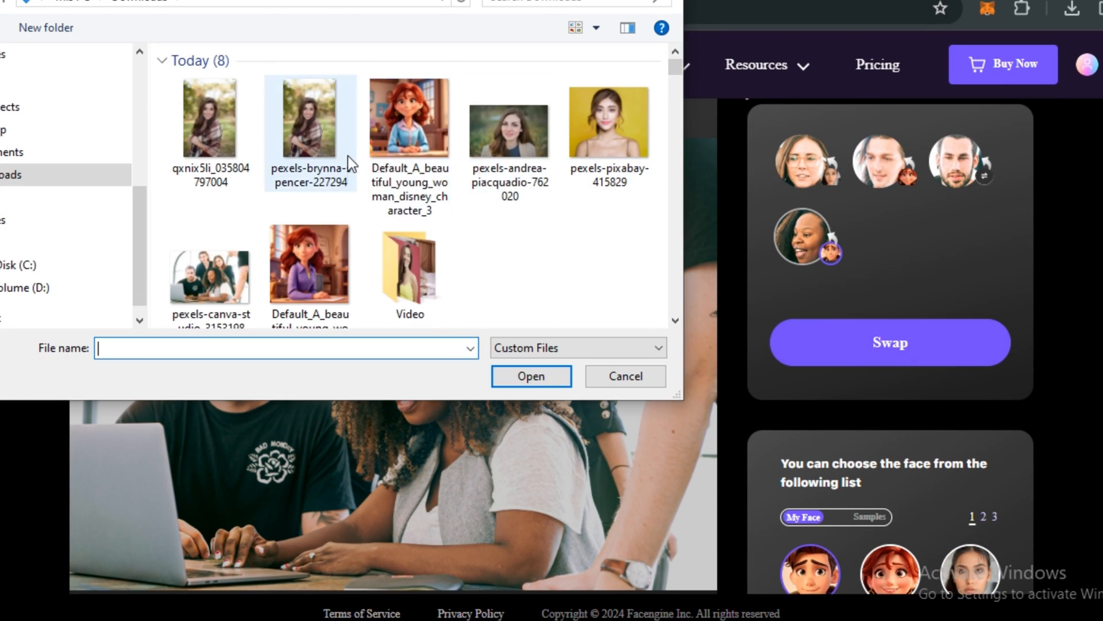
Finish assigning cartoon faces in the group photo, run the swap and zoom into the result
left_click(623, 375)
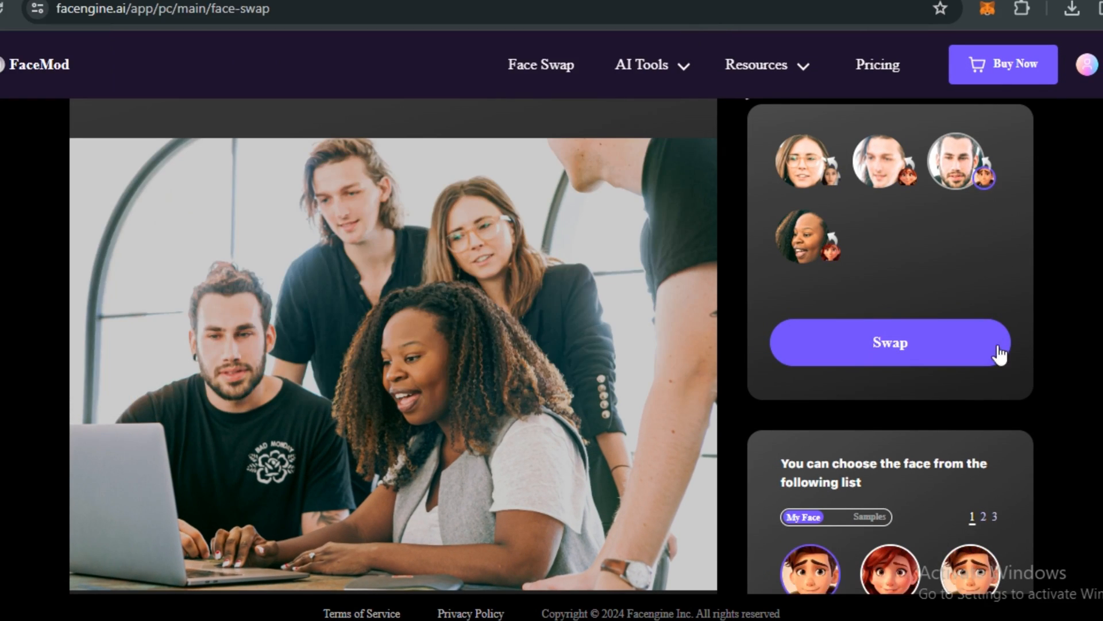
left_click(889, 343)
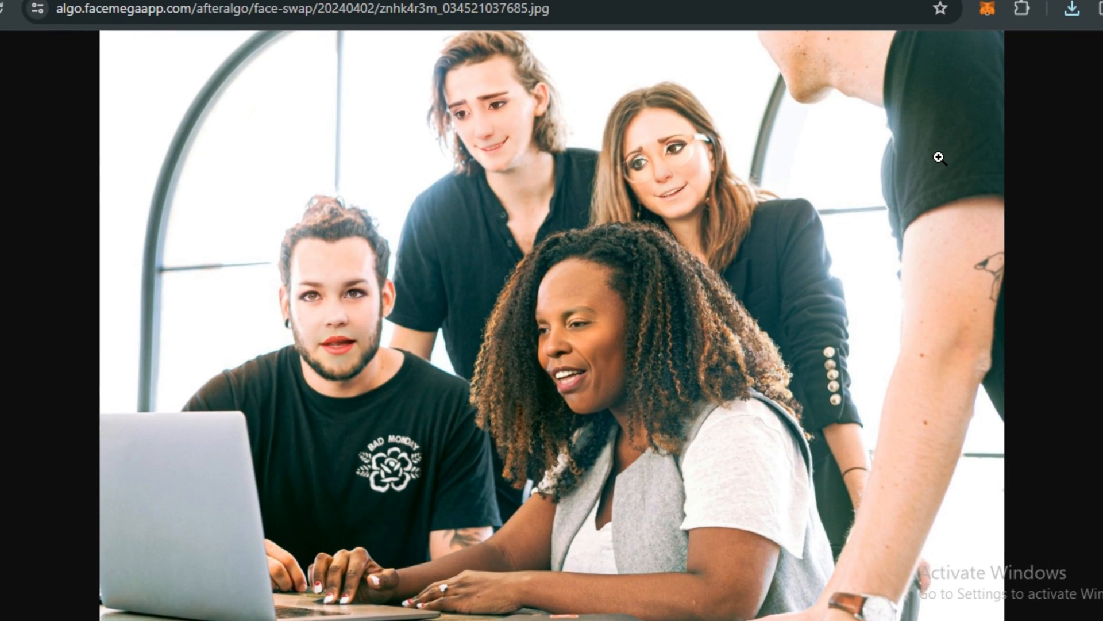
mouse_move(612, 150)
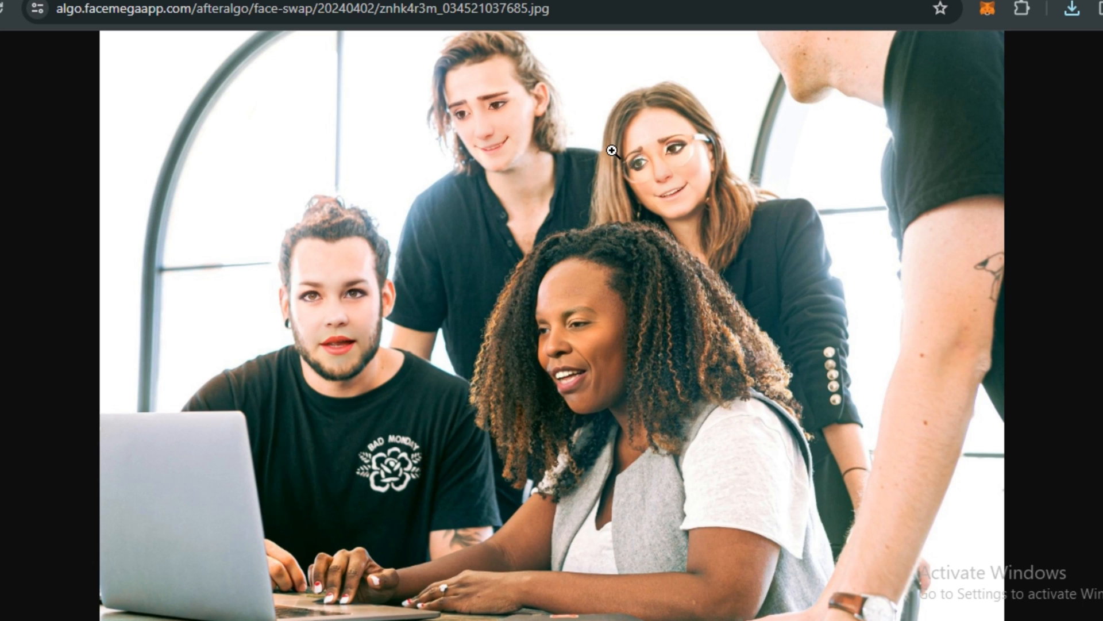
left_click(218, 15)
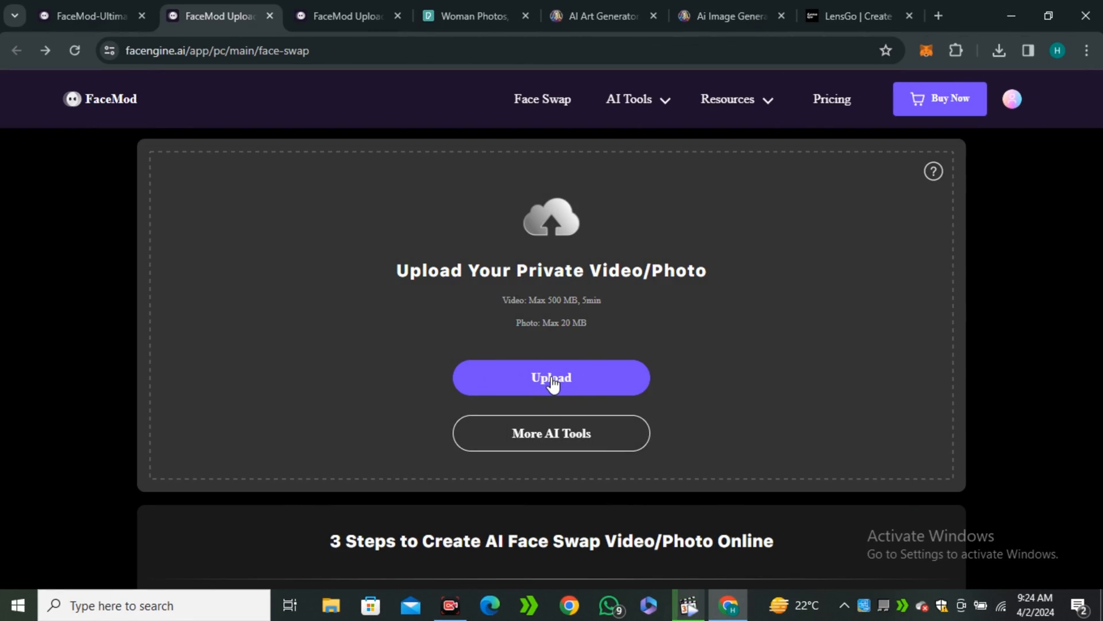
Upload the woman-in-confetti video into the swap editor
left_click(550, 379)
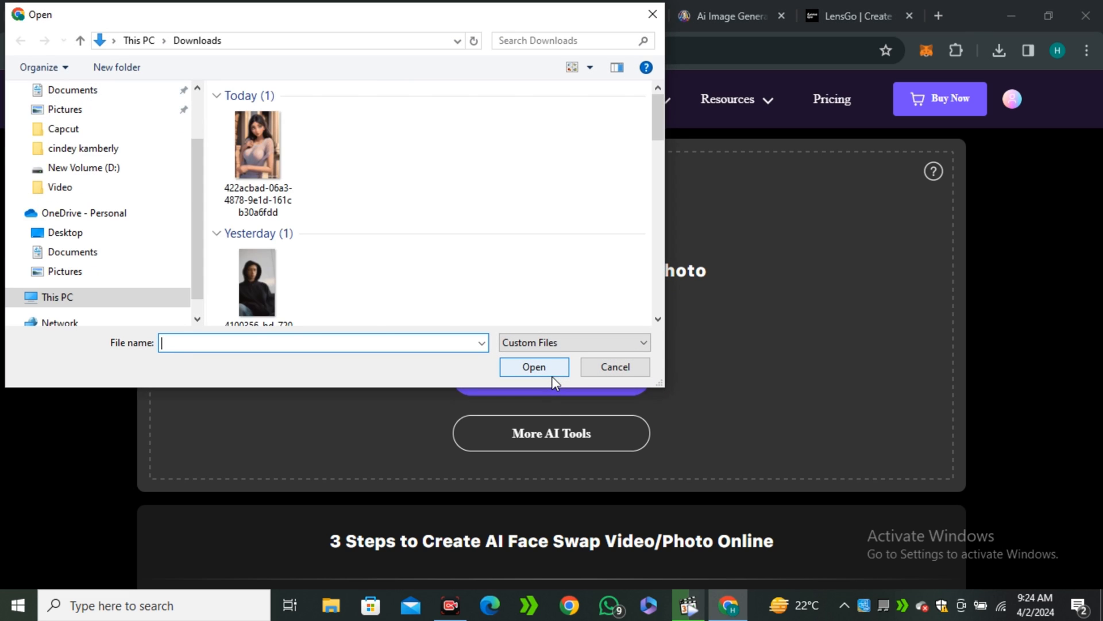
left_click(533, 366)
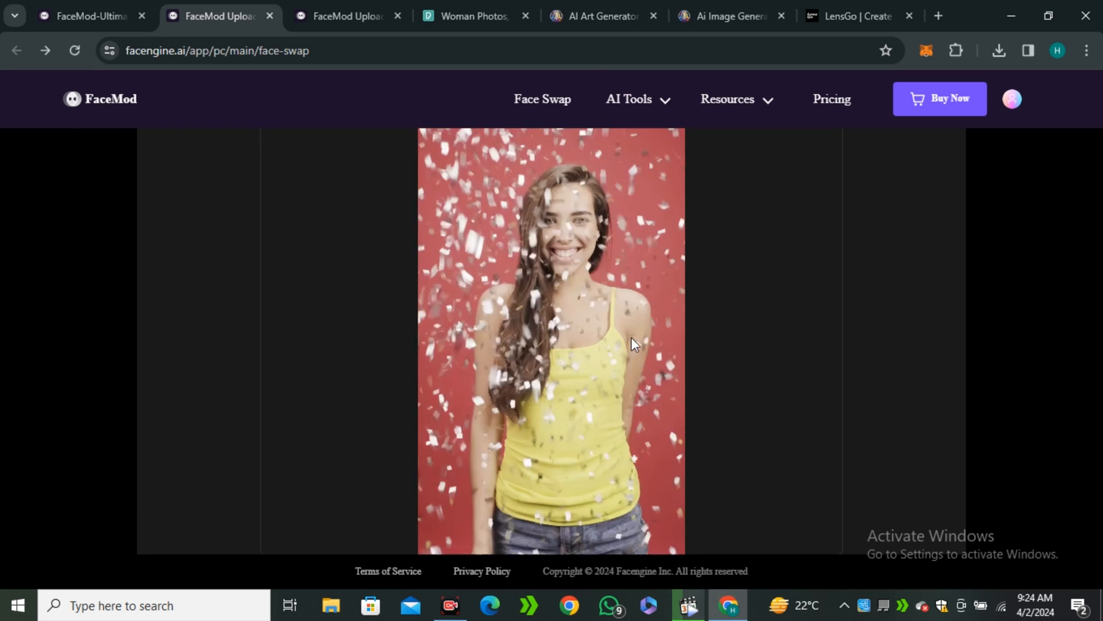
scroll("down", 3)
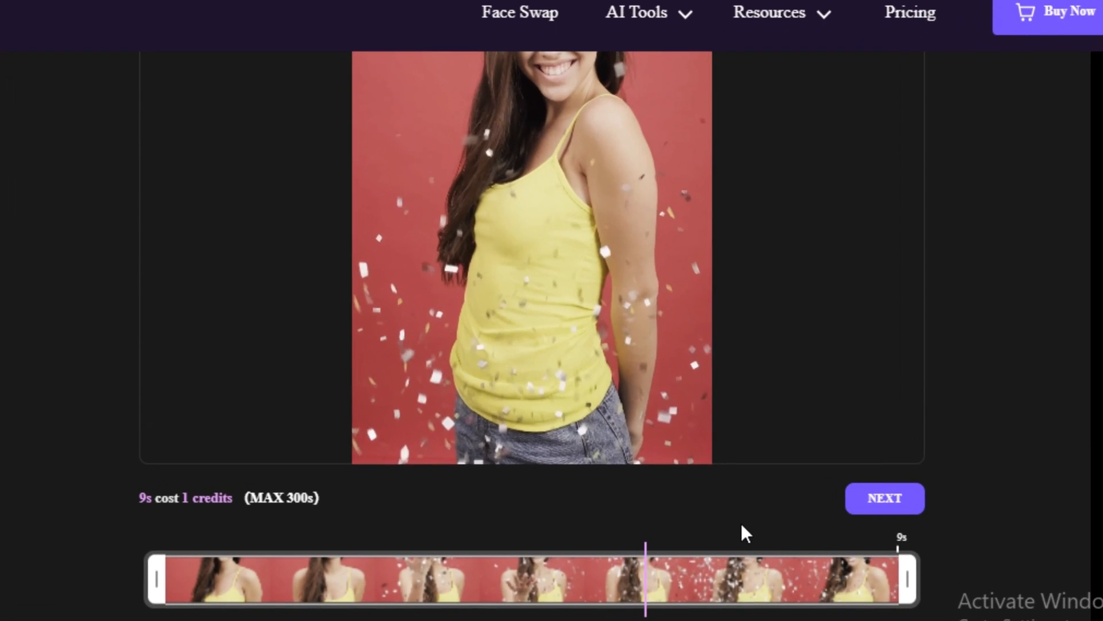
Trim the clip to six seconds and continue to the face-swap page with the cartoon face
left_click_drag(903, 579, 636, 579)
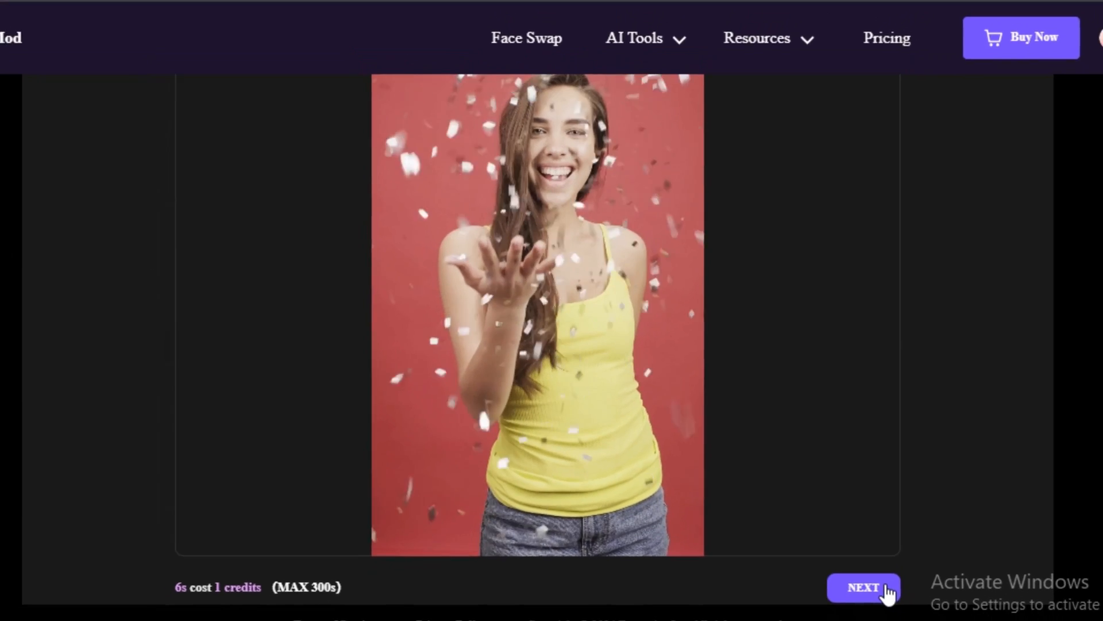
left_click(863, 587)
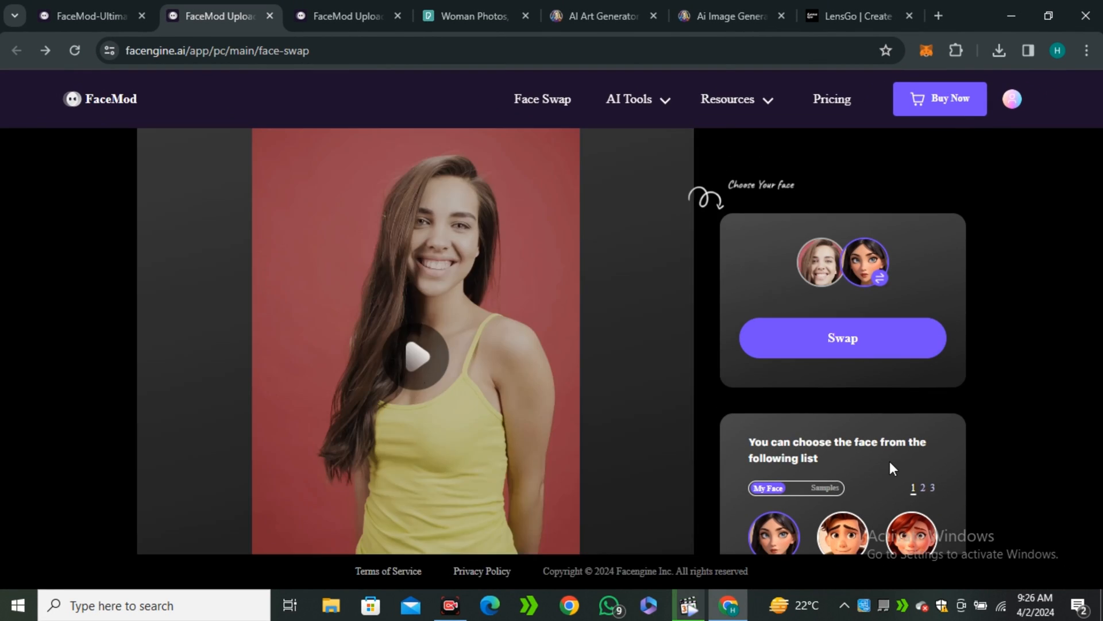
left_click(416, 356)
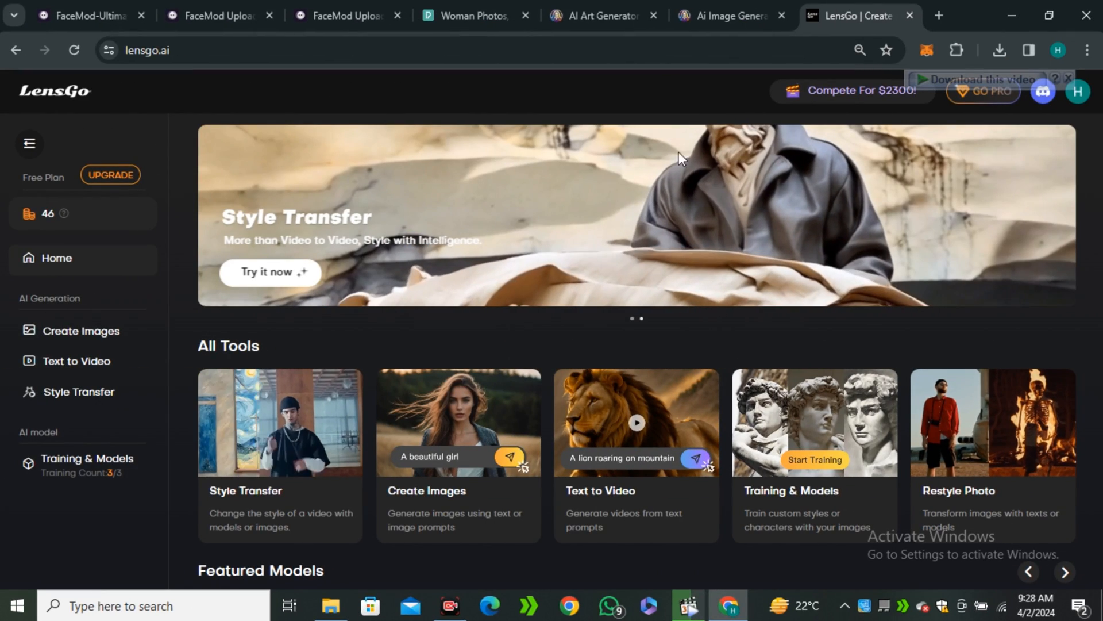
Check earlier generations, then upload the woman photo as LensGo's reference image
left_click(732, 15)
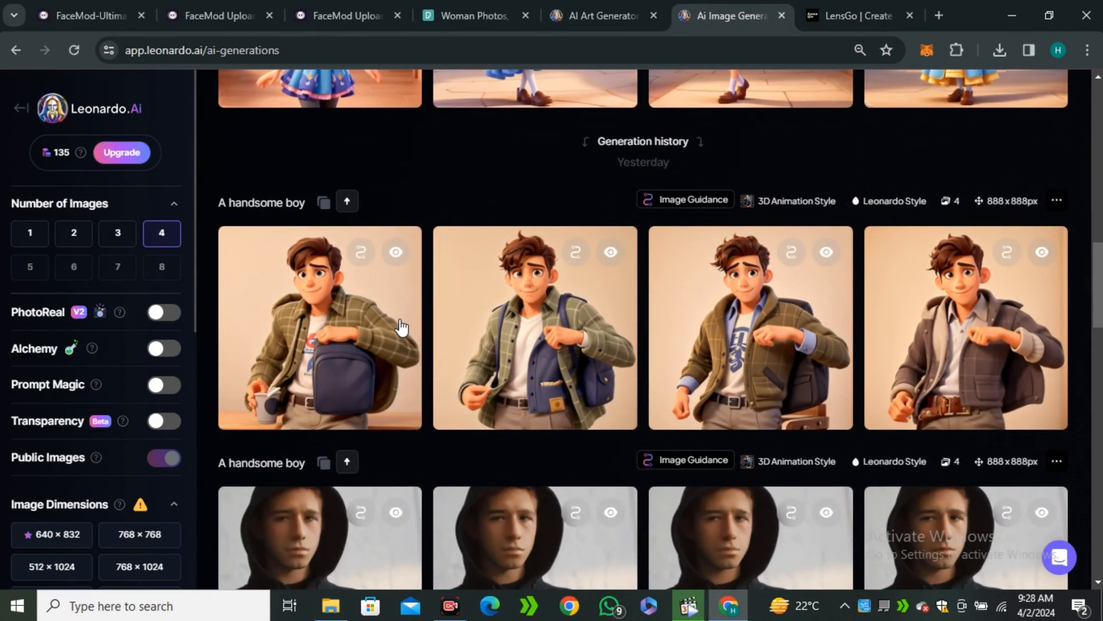
left_click(849, 14)
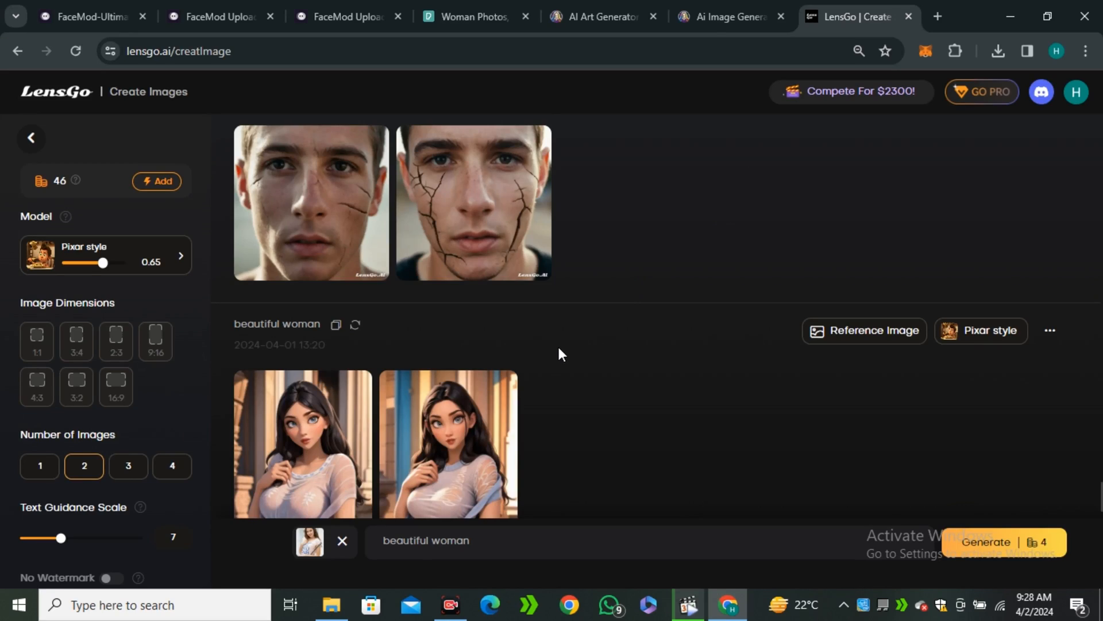
left_click(309, 540)
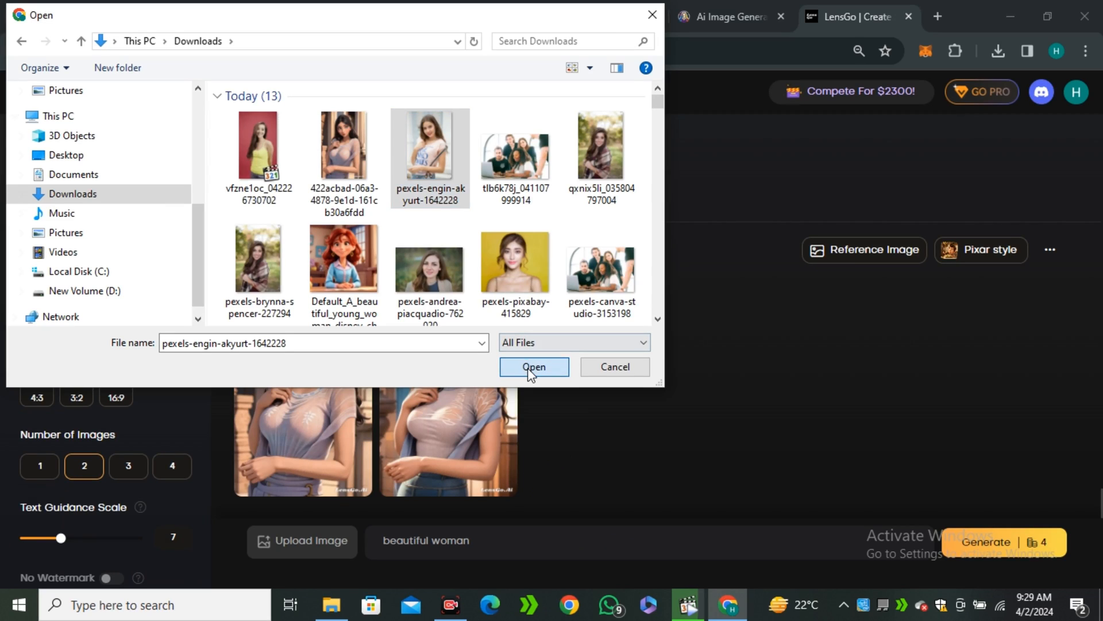
left_click(533, 367)
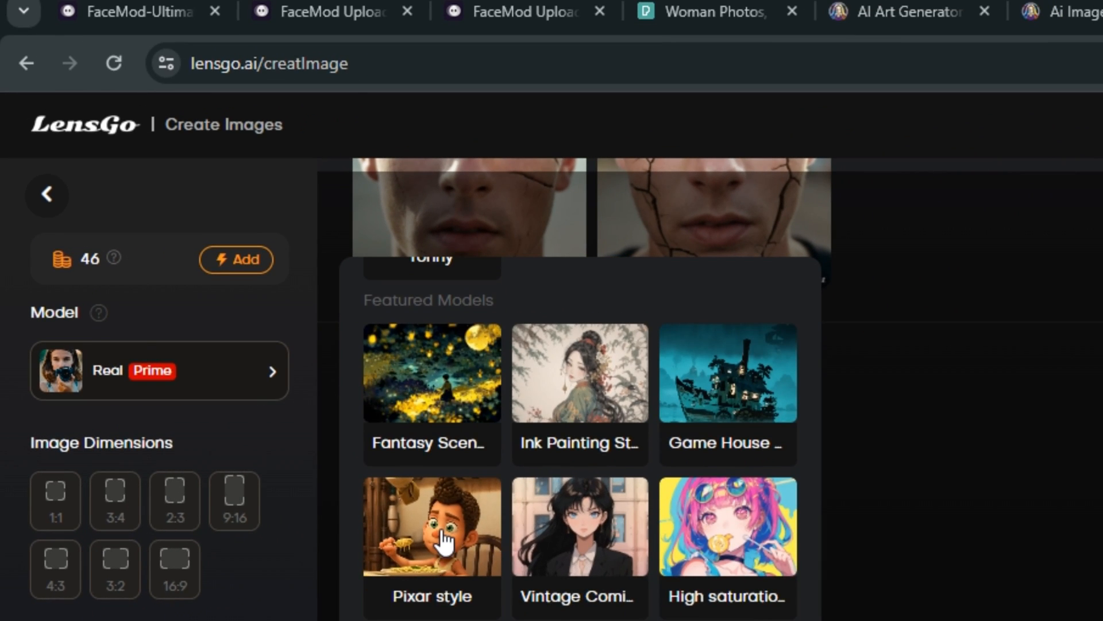
Generate Pixar-style images from prompt 'beautiful cartoon woman' and download the first result
left_click(431, 525)
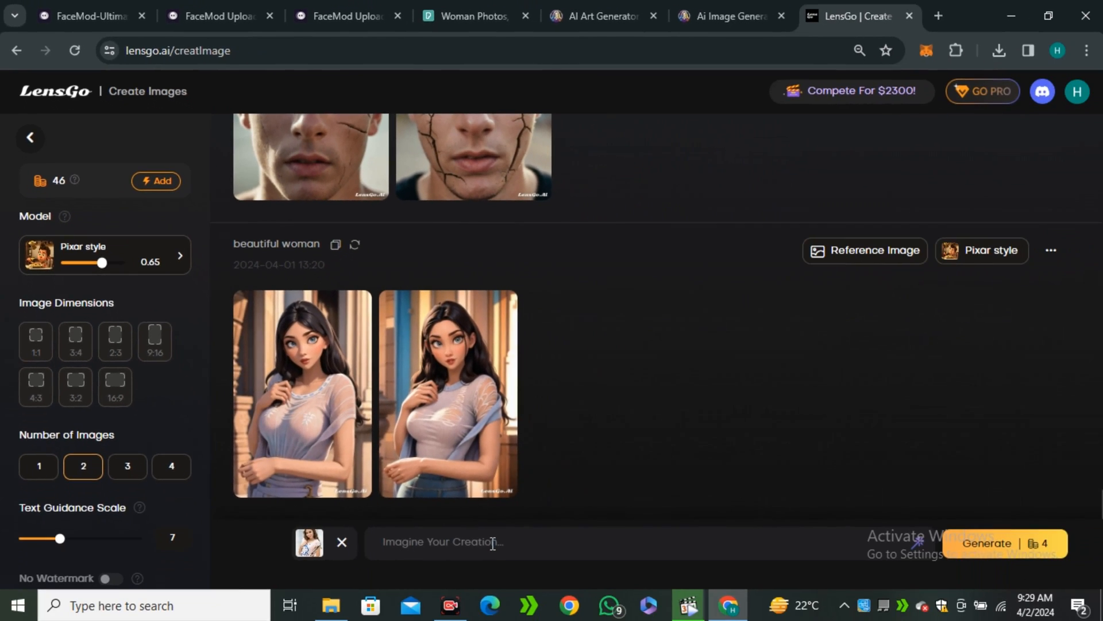
left_click(493, 541)
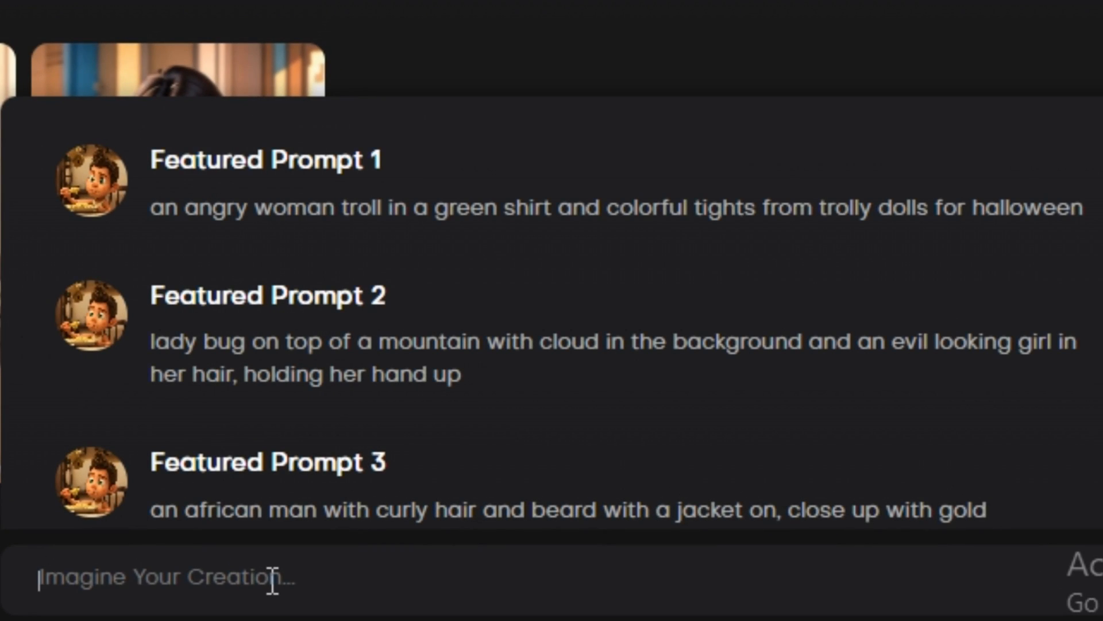
type("beautiful cartoon woman")
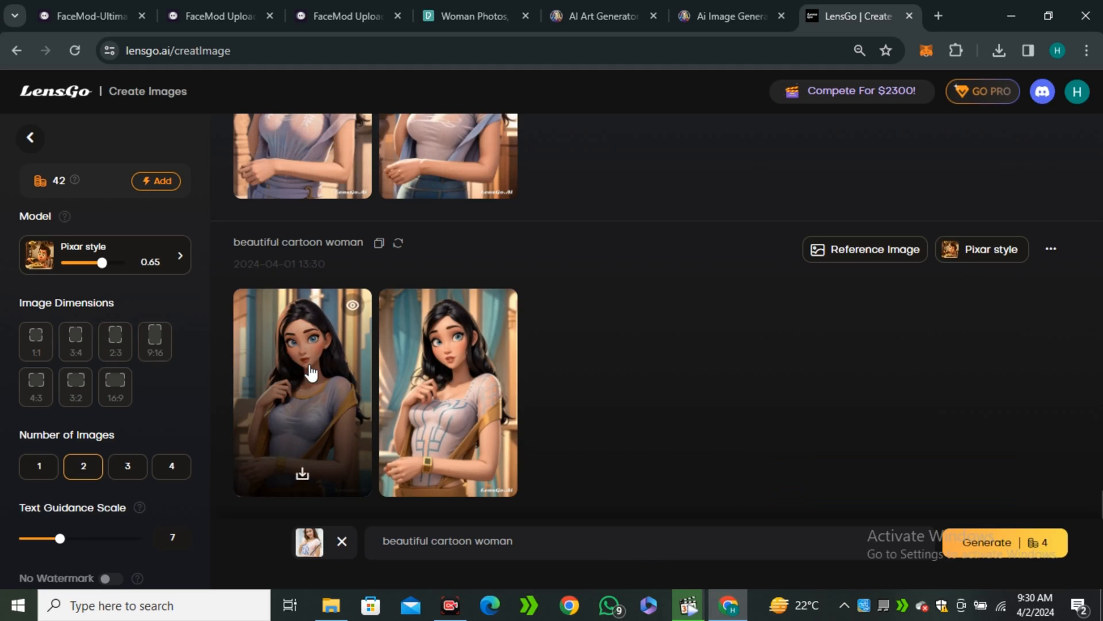
left_click(448, 392)
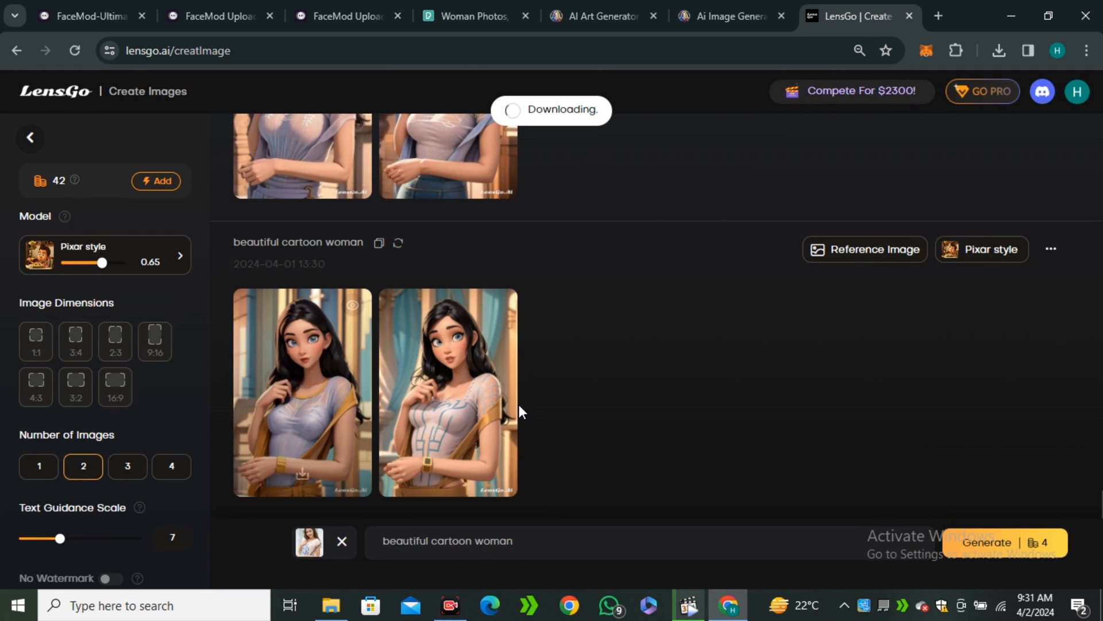
Back in FaceMod, select the downloaded cartoon woman image as your own swap face
left_click(232, 15)
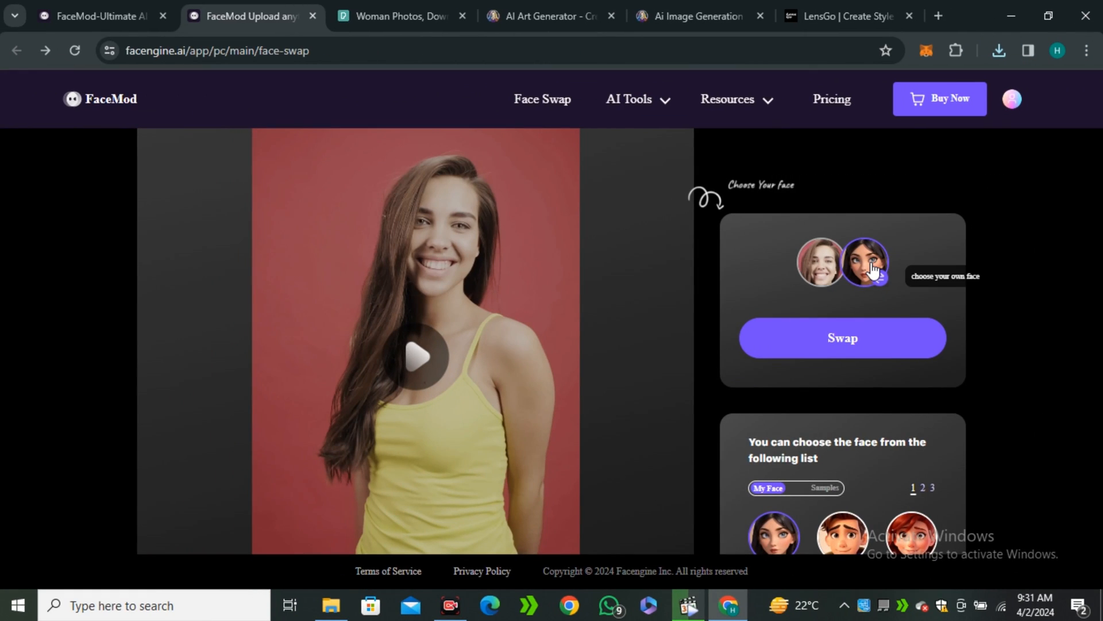
left_click(873, 269)
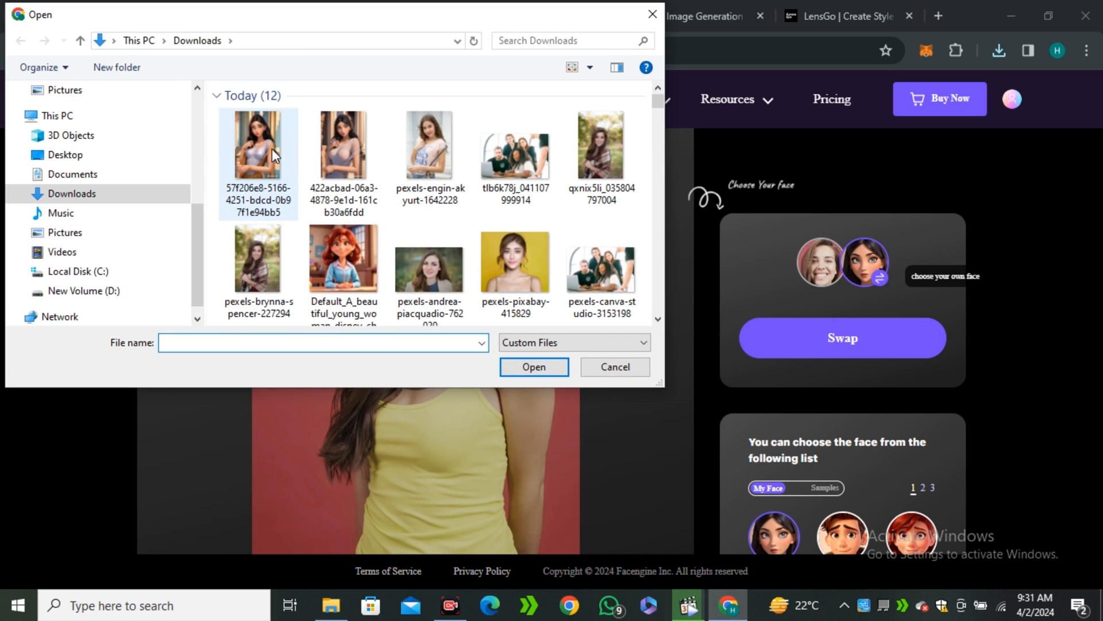
left_click(533, 367)
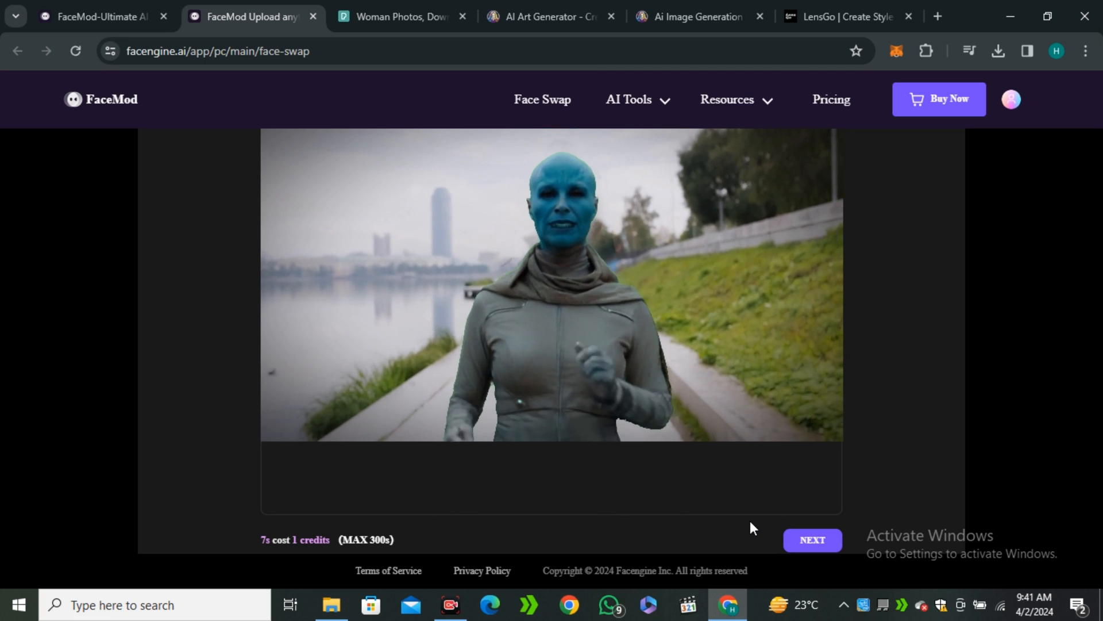
mouse_move(712, 515)
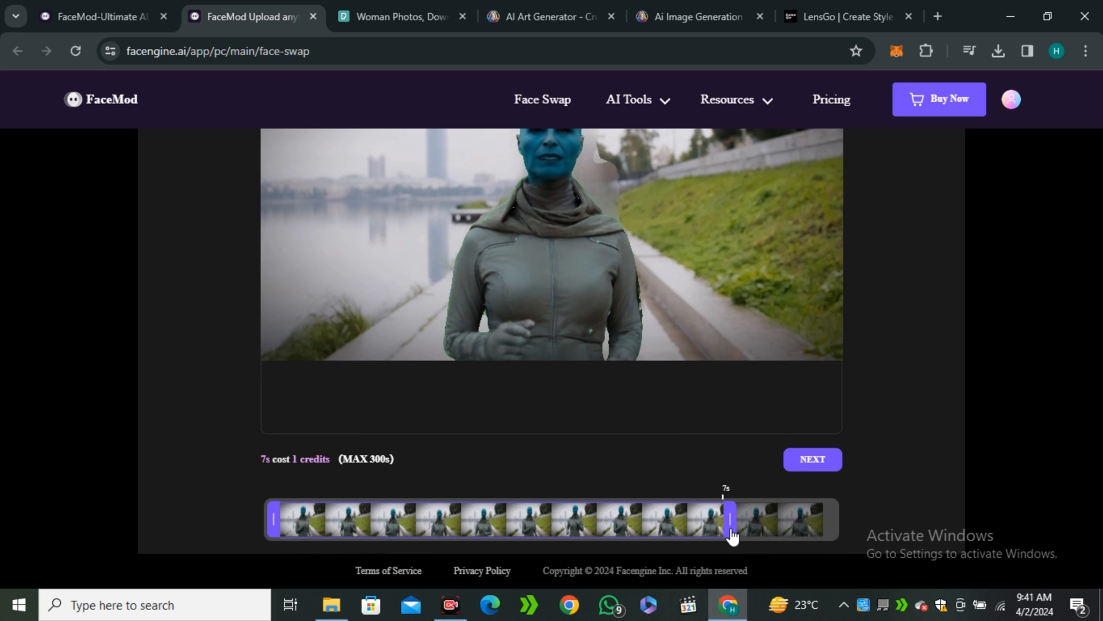
Confirm the trimmed running clip and start the face swap on the video
left_click(810, 458)
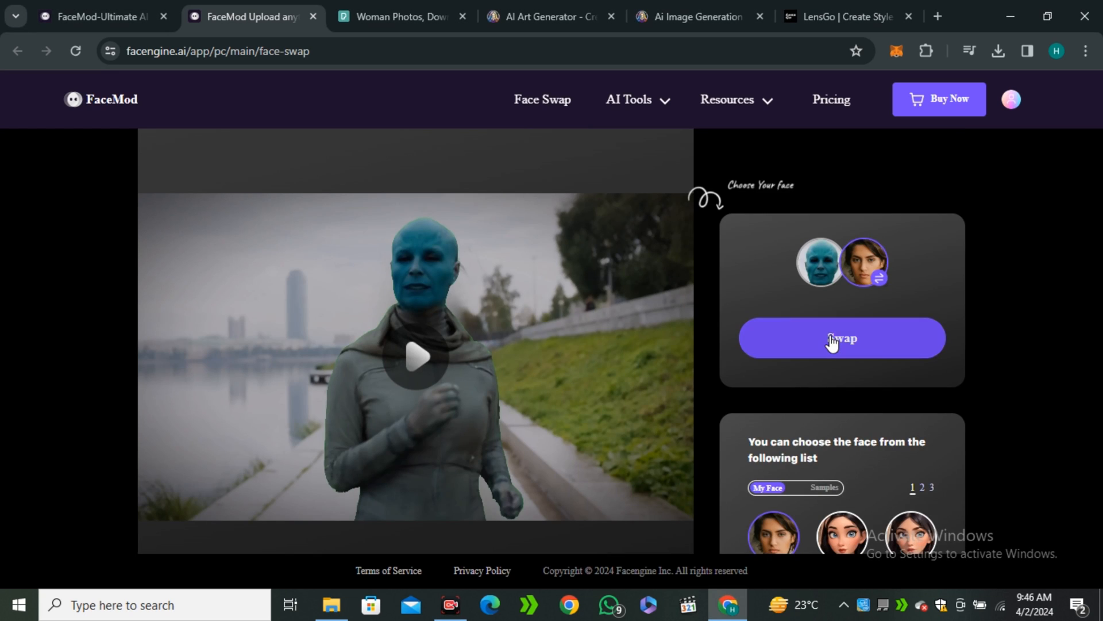
left_click(841, 338)
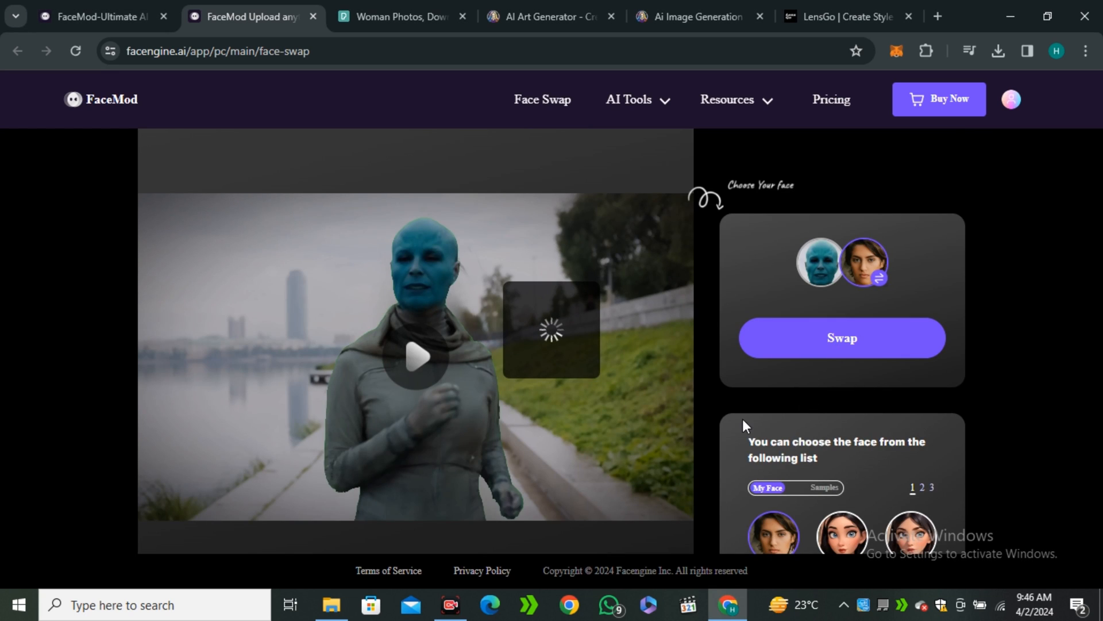
left_click(842, 337)
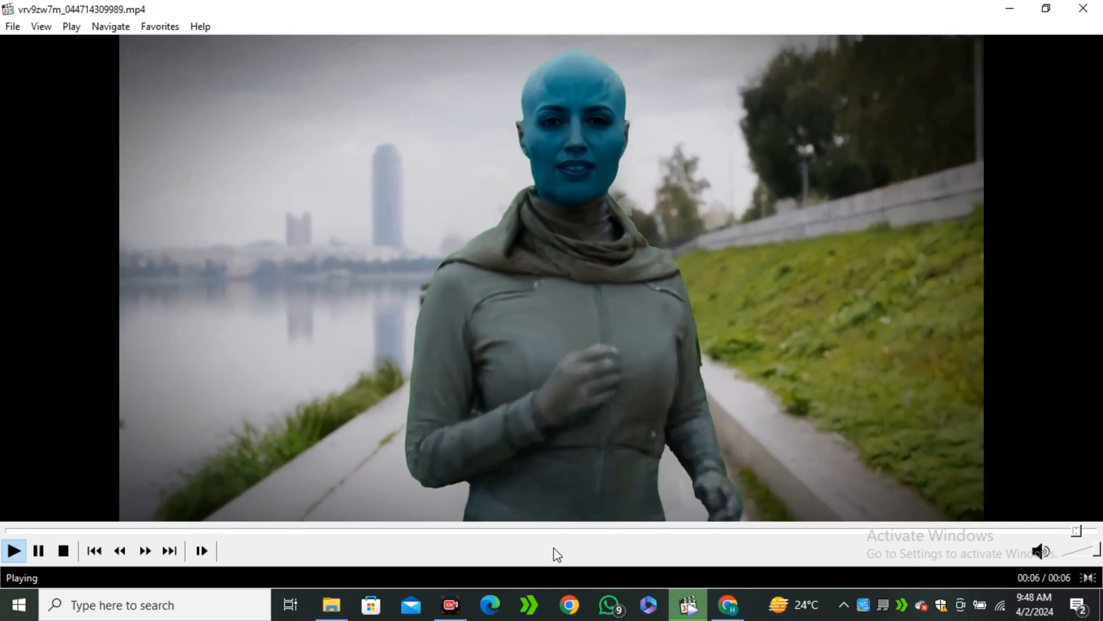
Play the downloaded blue-faced running mp4 in Media Player Classic
left_click(727, 603)
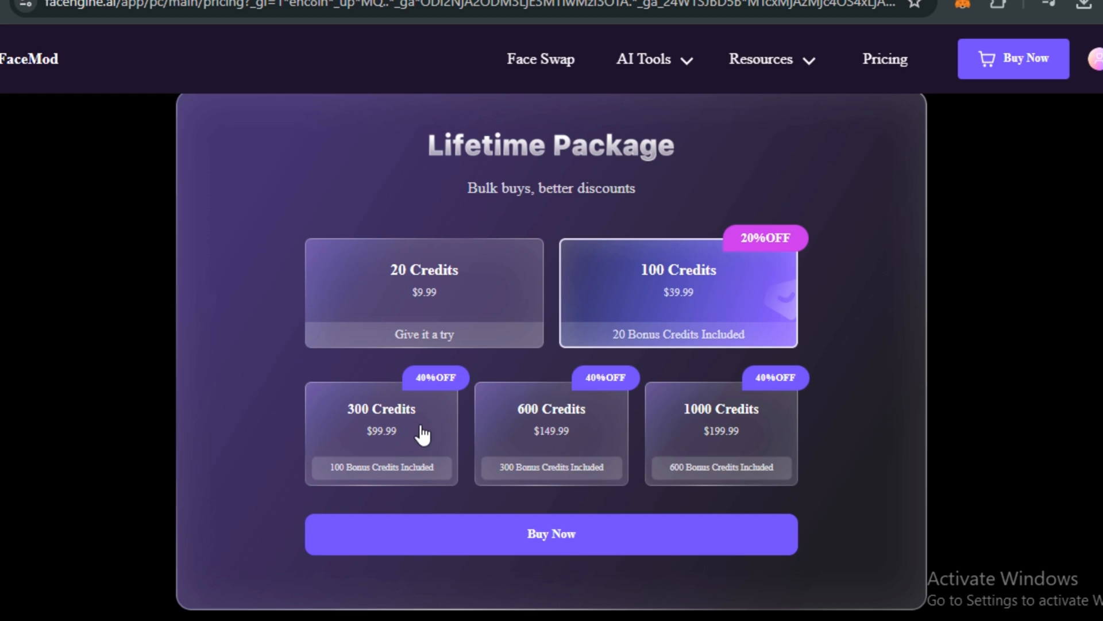
Scroll the Pricing page down to the Credits Charge table
scroll("down", 3)
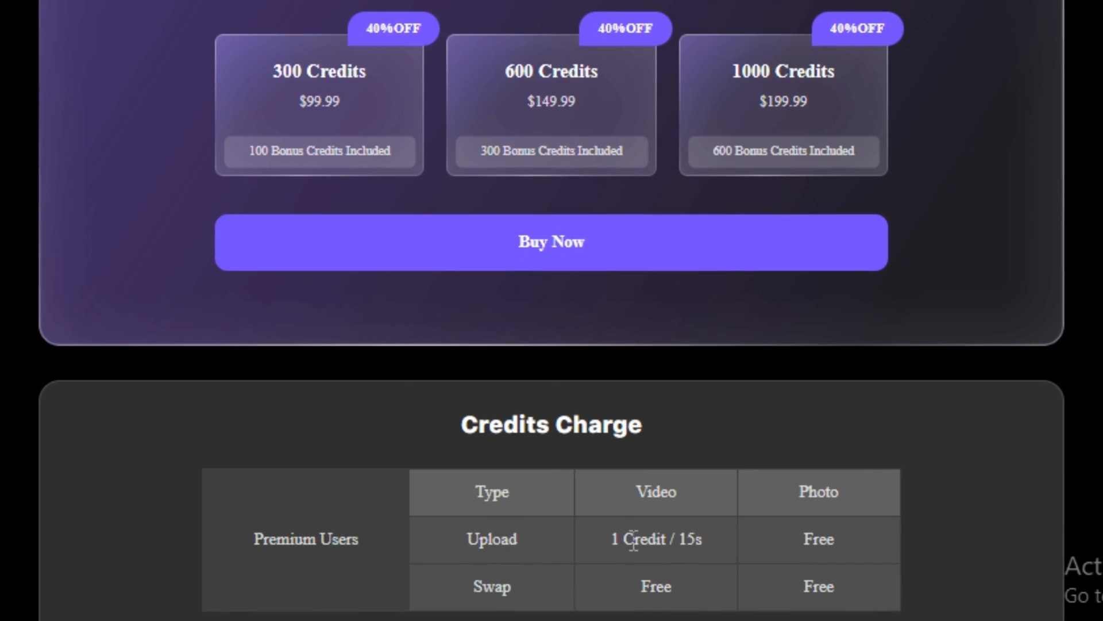
mouse_move(703, 563)
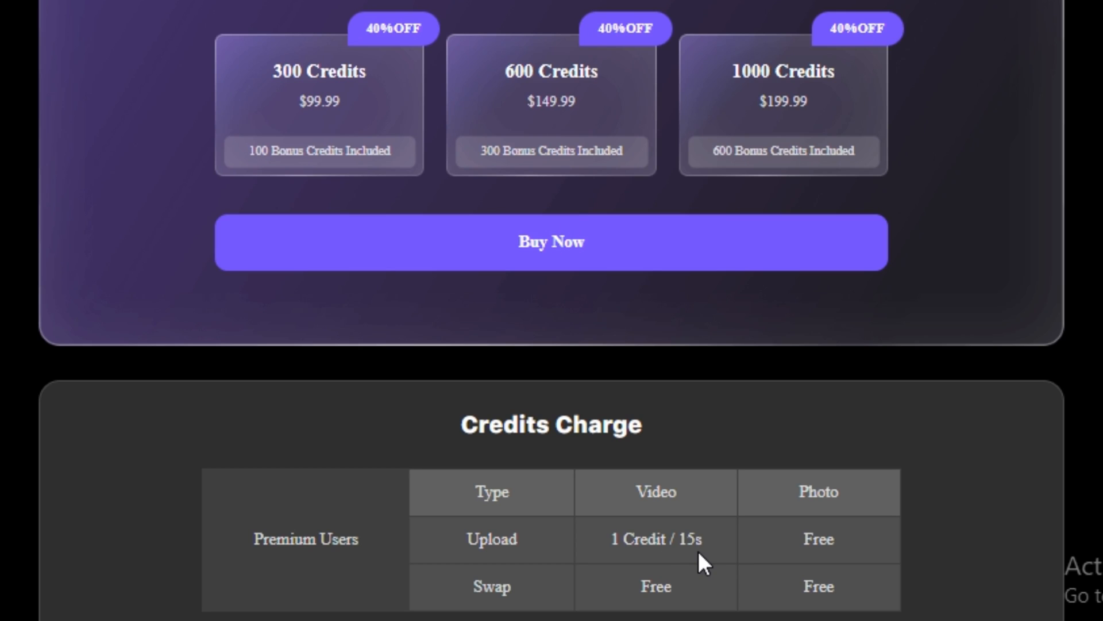